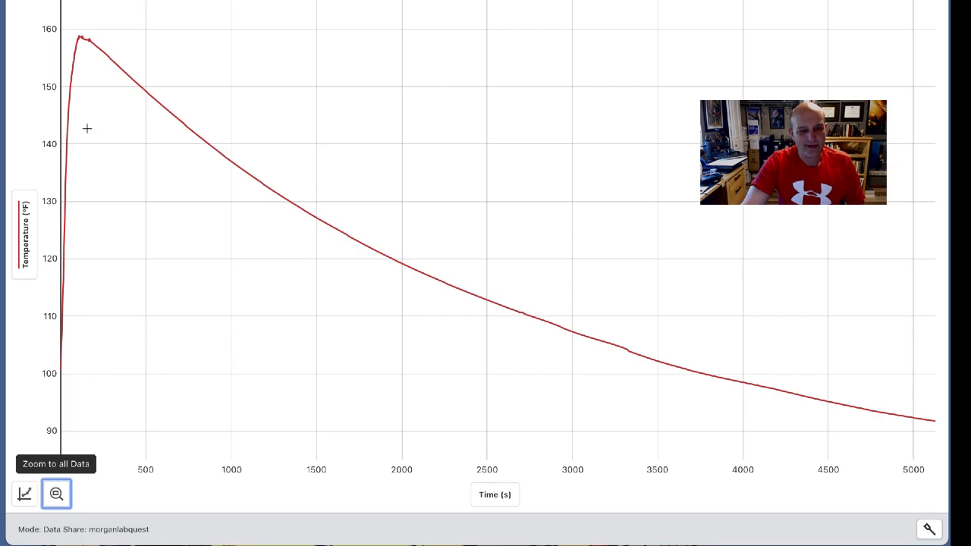
# Turn on Examine and drag the readout to the curve's end, reading 91.9 °F at 5083 s.
pyautogui.click(79, 38)
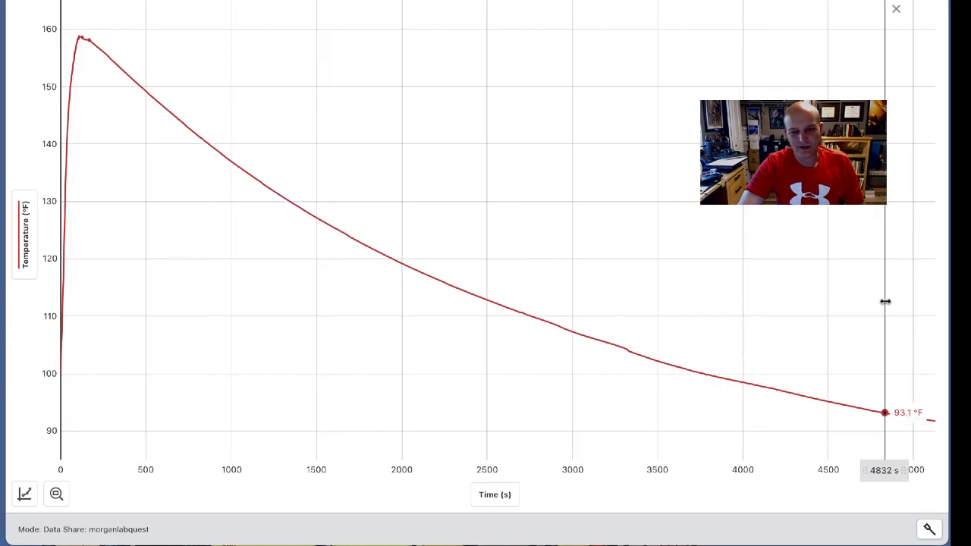
pyautogui.moveTo(883, 303); pyautogui.dragTo(925, 305)
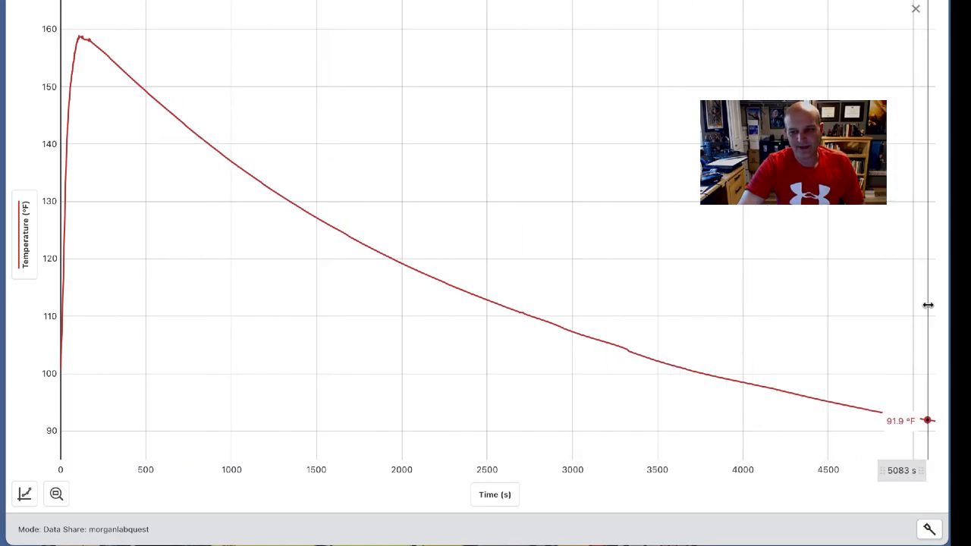